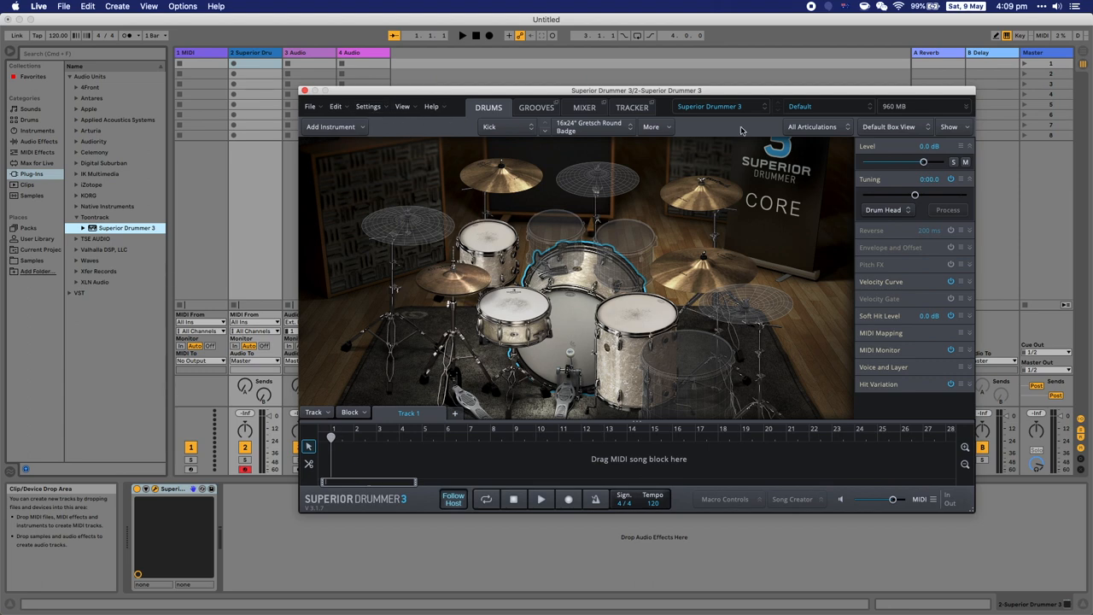
Step: Open MIDI In/E-Drums settings, enable Use Preset, and list the Roland module presets
{"action": "left_click", "coordinate": [368, 106]}
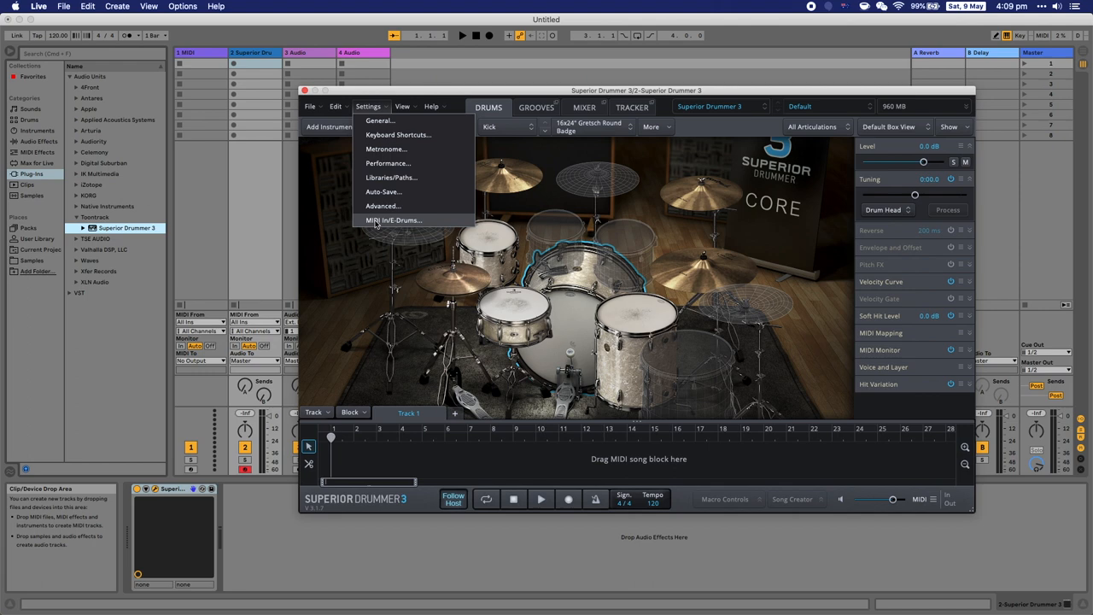
{"action": "left_click", "coordinate": [394, 219]}
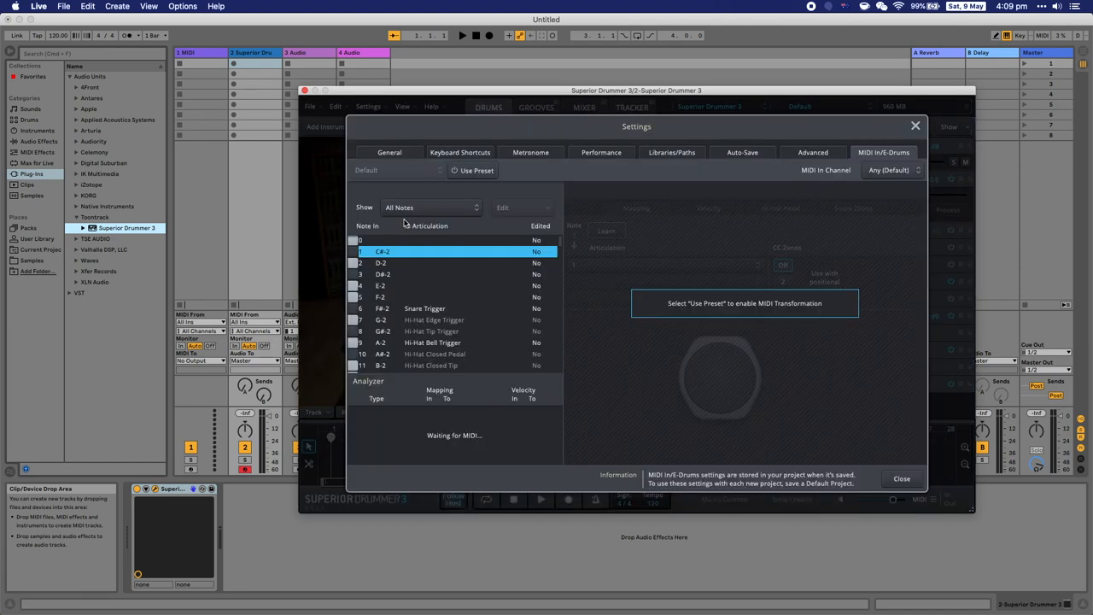
{"action": "left_click", "coordinate": [472, 170]}
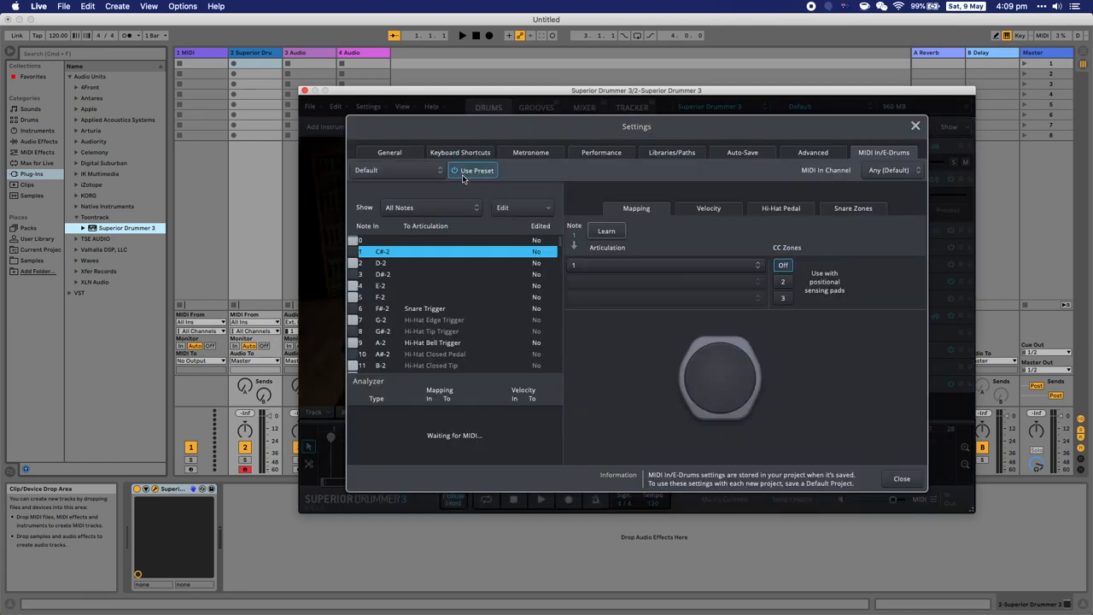
{"action": "left_click", "coordinate": [397, 170]}
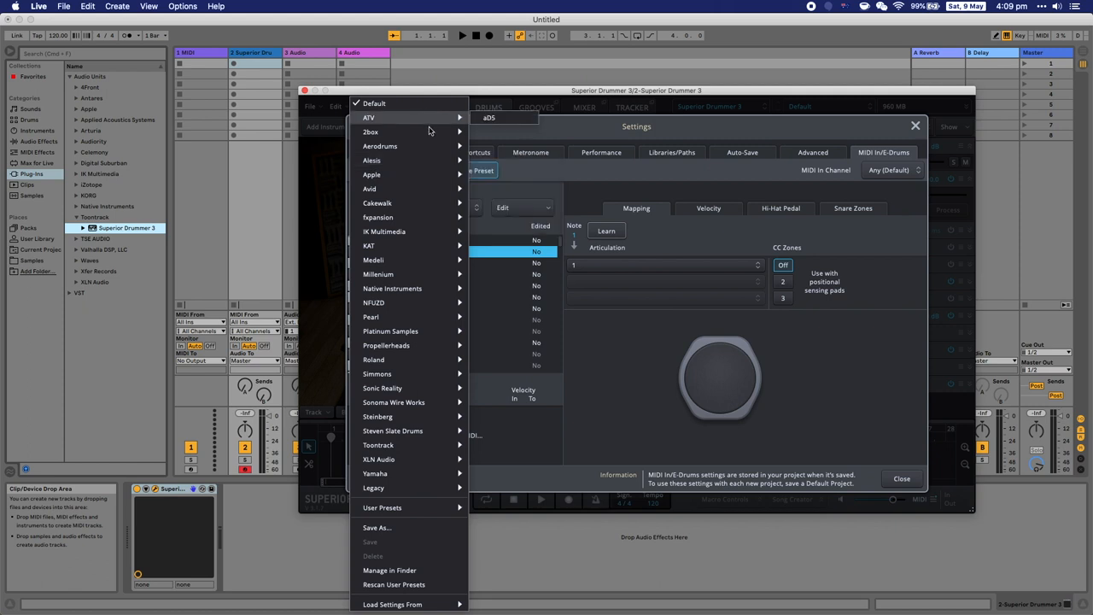
{"action": "mouse_move", "coordinate": [373, 259]}
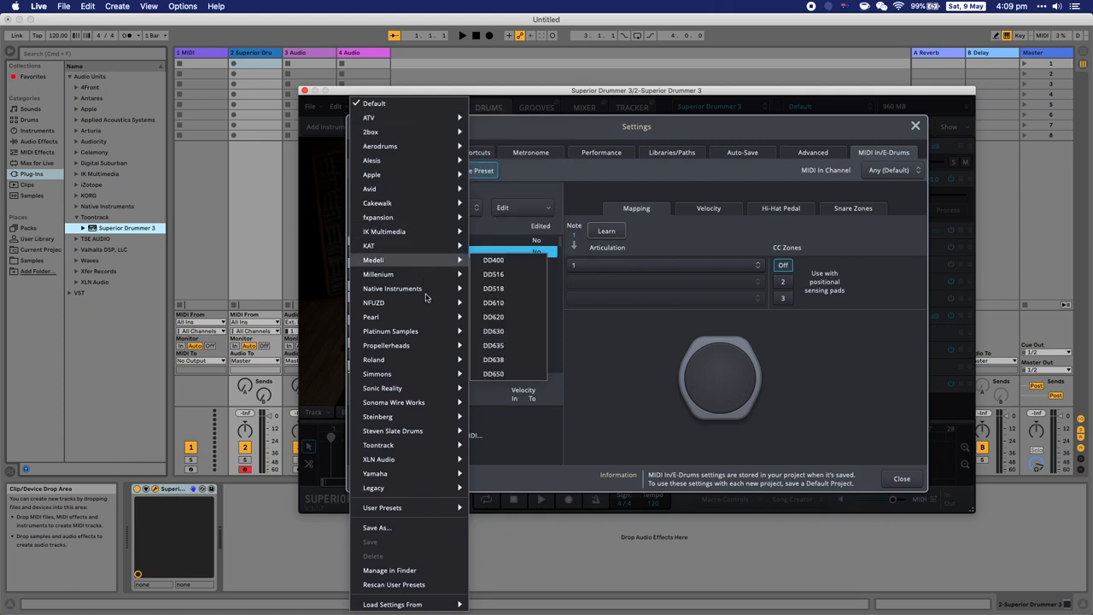
{"action": "left_click", "coordinate": [373, 359]}
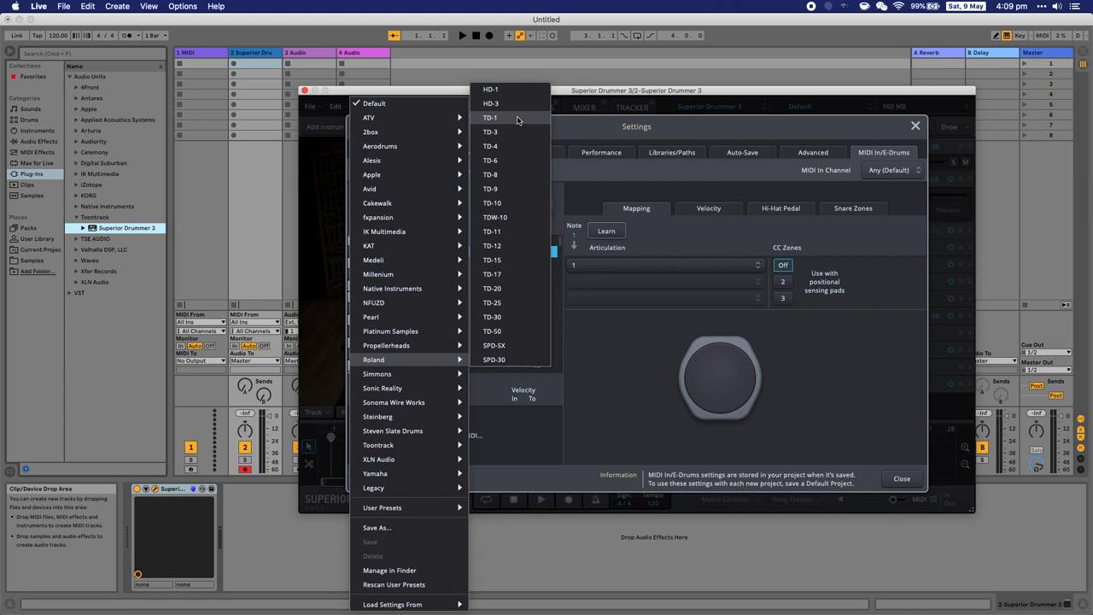
Step: Load the Roland TD-1 mapping preset and close the Settings window
{"action": "left_click", "coordinate": [491, 117]}
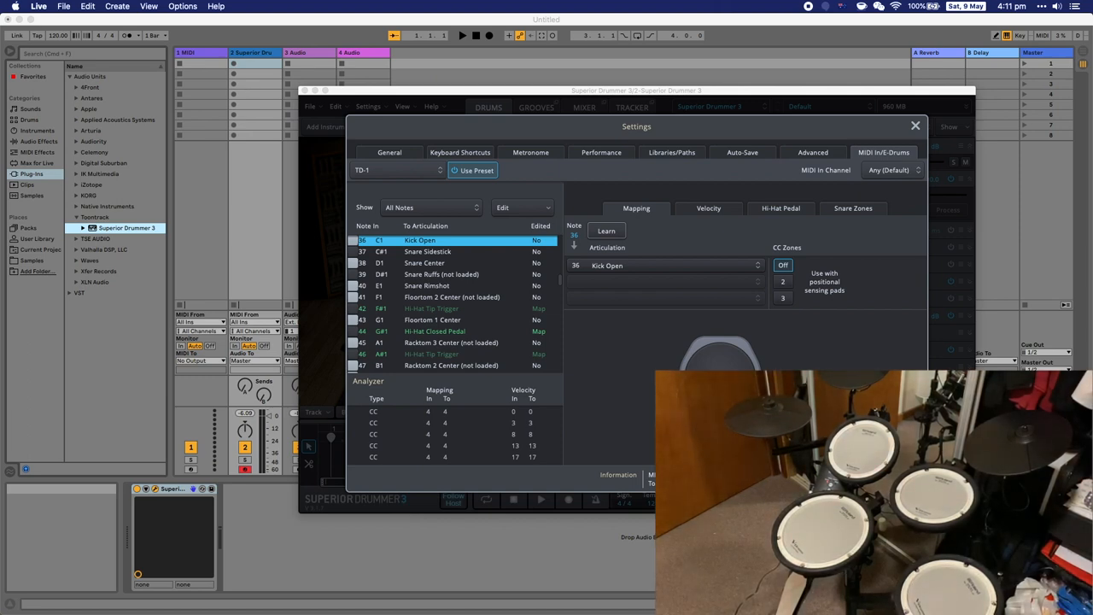
{"action": "left_click", "coordinate": [915, 125]}
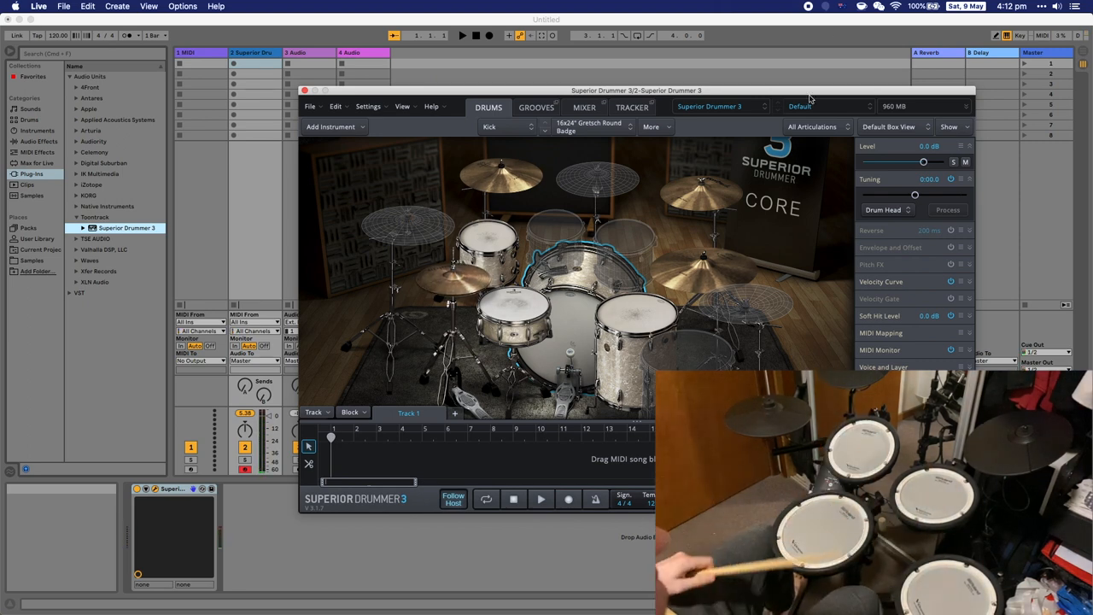
Step: Reopen MIDI In/E-Drums settings, learn pad note 51 and map it to Cymbal 1 Crash
{"action": "left_click", "coordinate": [368, 106]}
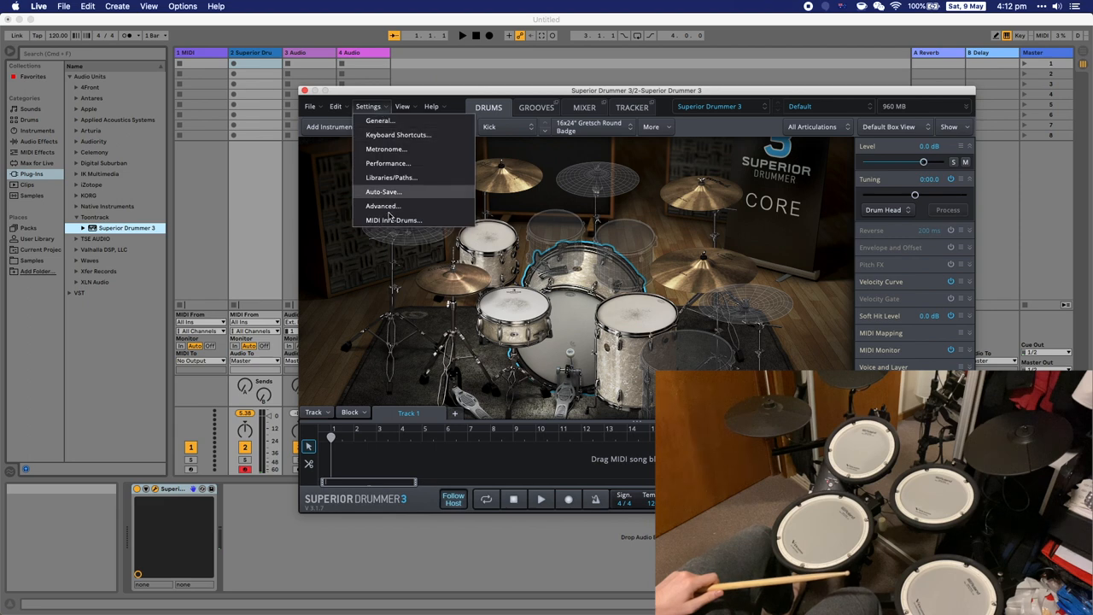
{"action": "left_click", "coordinate": [394, 219]}
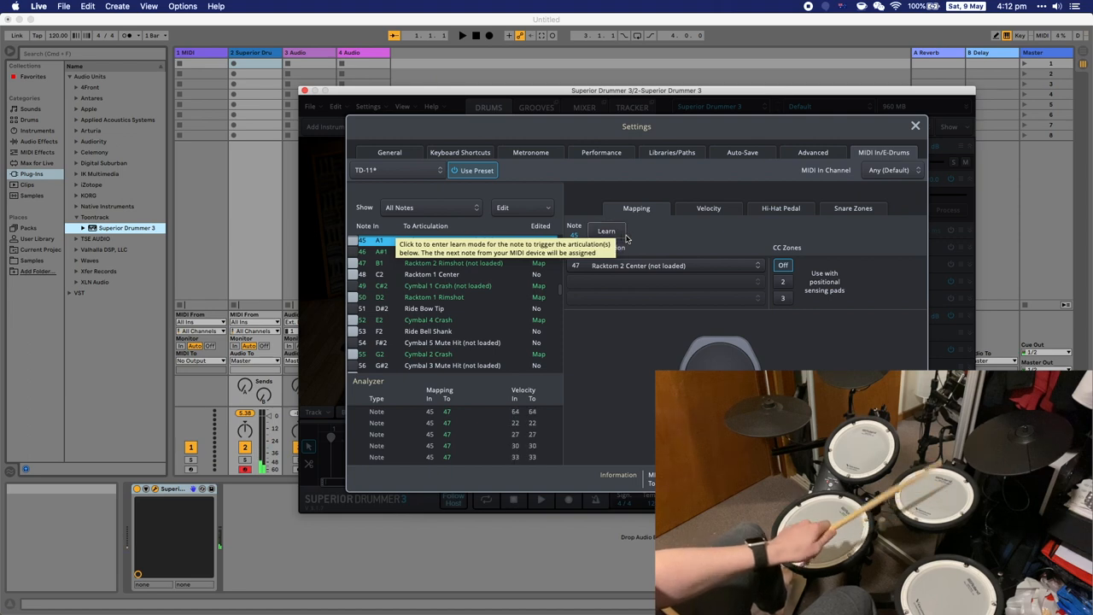
{"action": "left_click", "coordinate": [666, 265]}
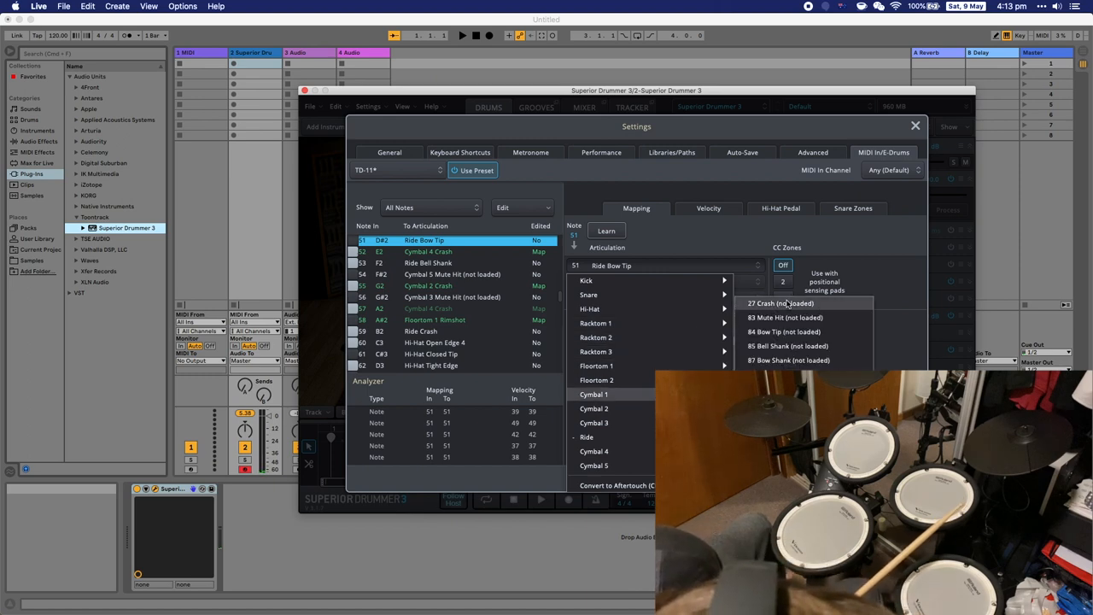
{"action": "left_click", "coordinate": [780, 304]}
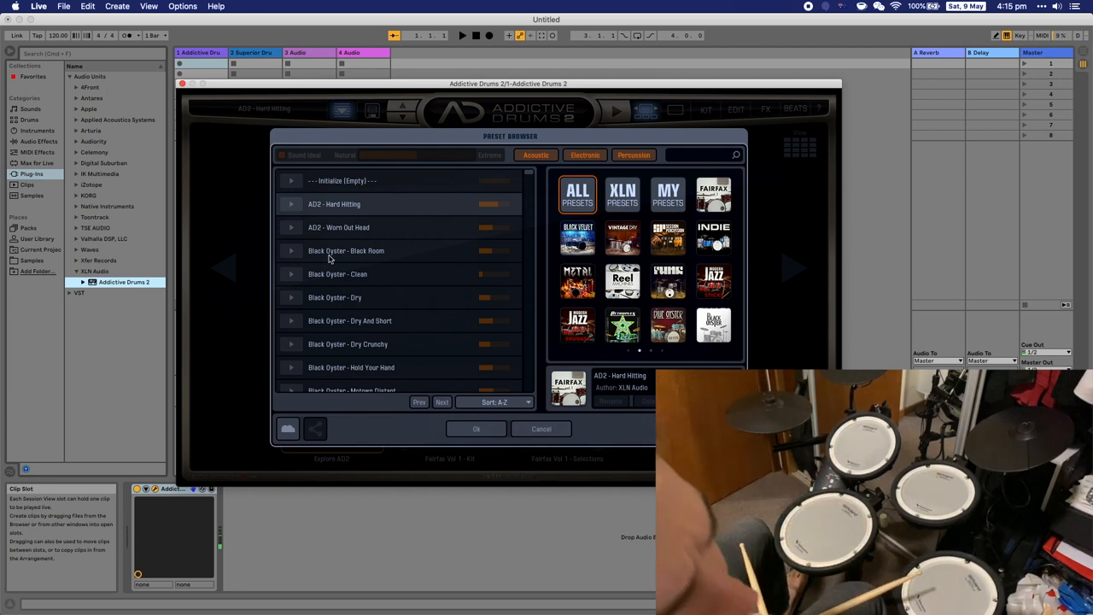
{"action": "mouse_move", "coordinate": [476, 429]}
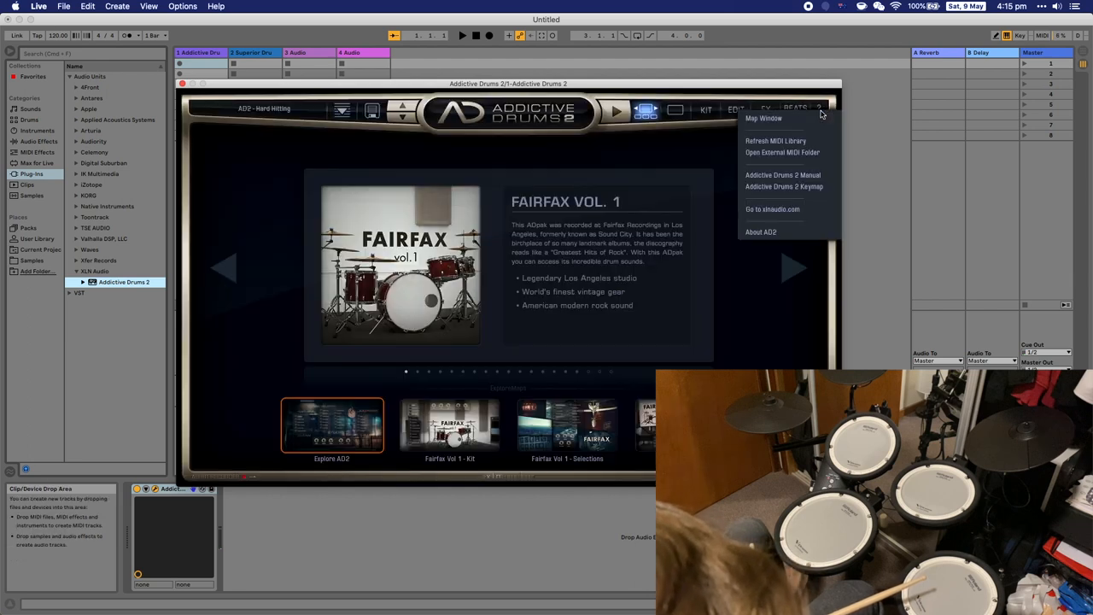
{"action": "mouse_move", "coordinate": [809, 131]}
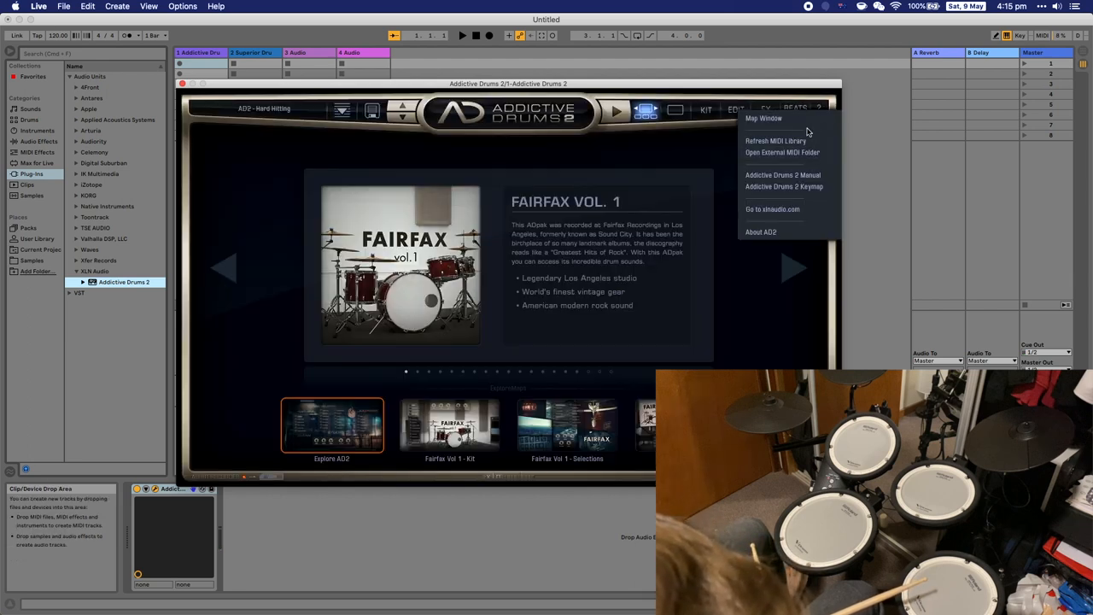
Step: Open the Addictive Drums 2 Map Window showing the AD2 Standard map preset
{"action": "left_click", "coordinate": [764, 118]}
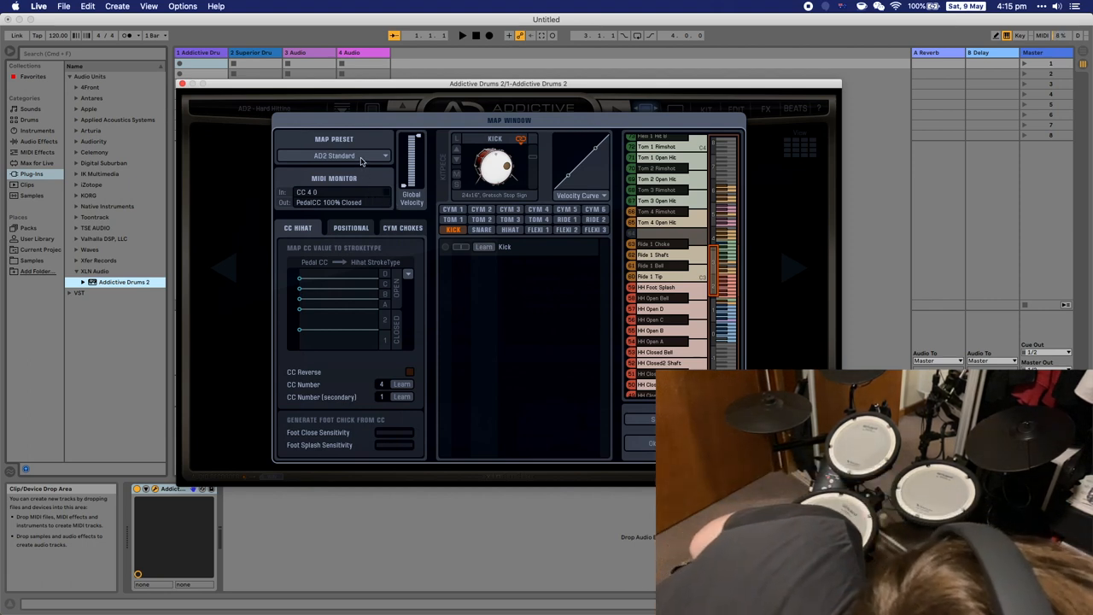
Step: Load the Roland TD-11 map preset and learn a pad hit for Ride 1 Tip
{"action": "left_click", "coordinate": [333, 154]}
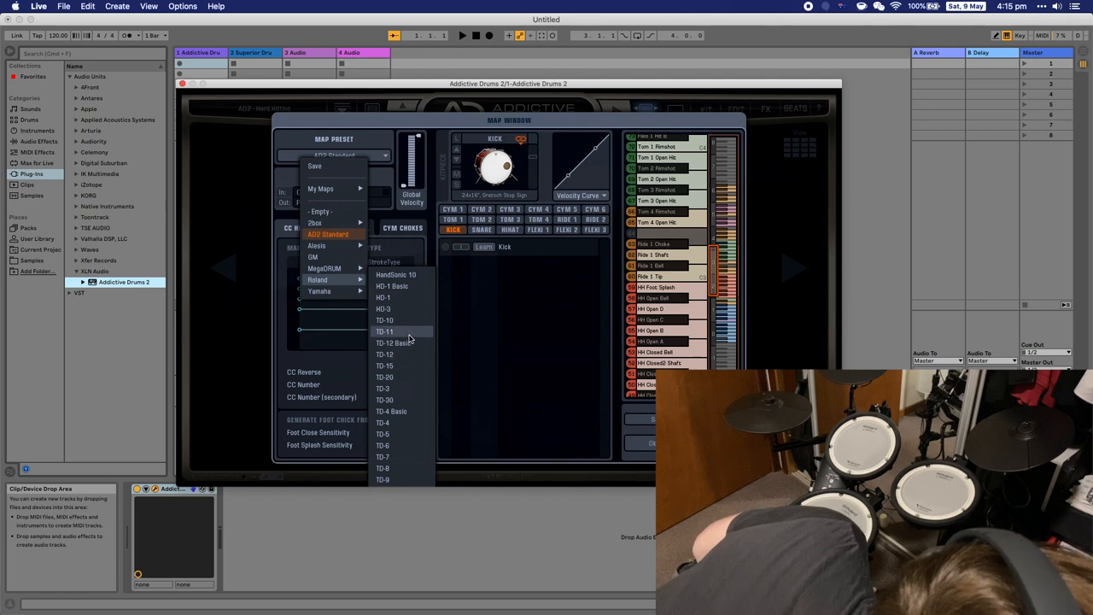
{"action": "left_click", "coordinate": [385, 331]}
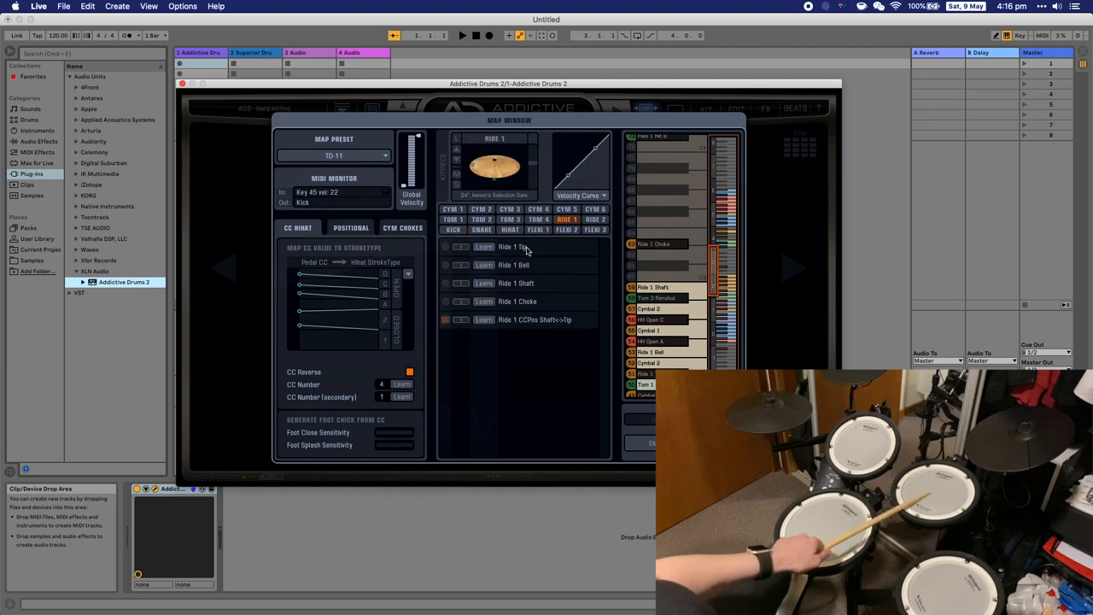
{"action": "left_click", "coordinate": [484, 247]}
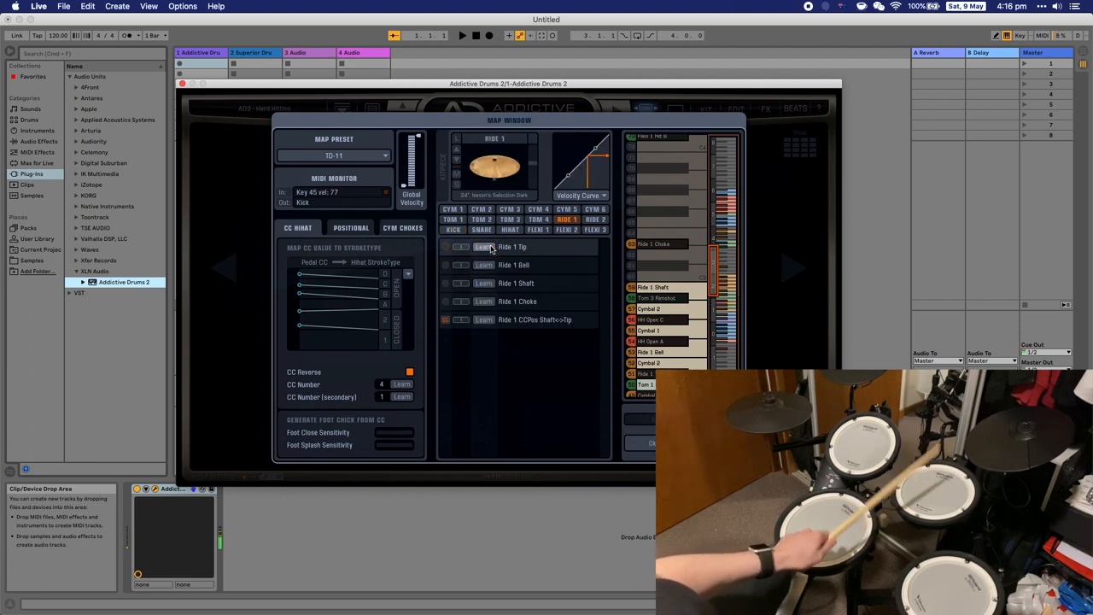